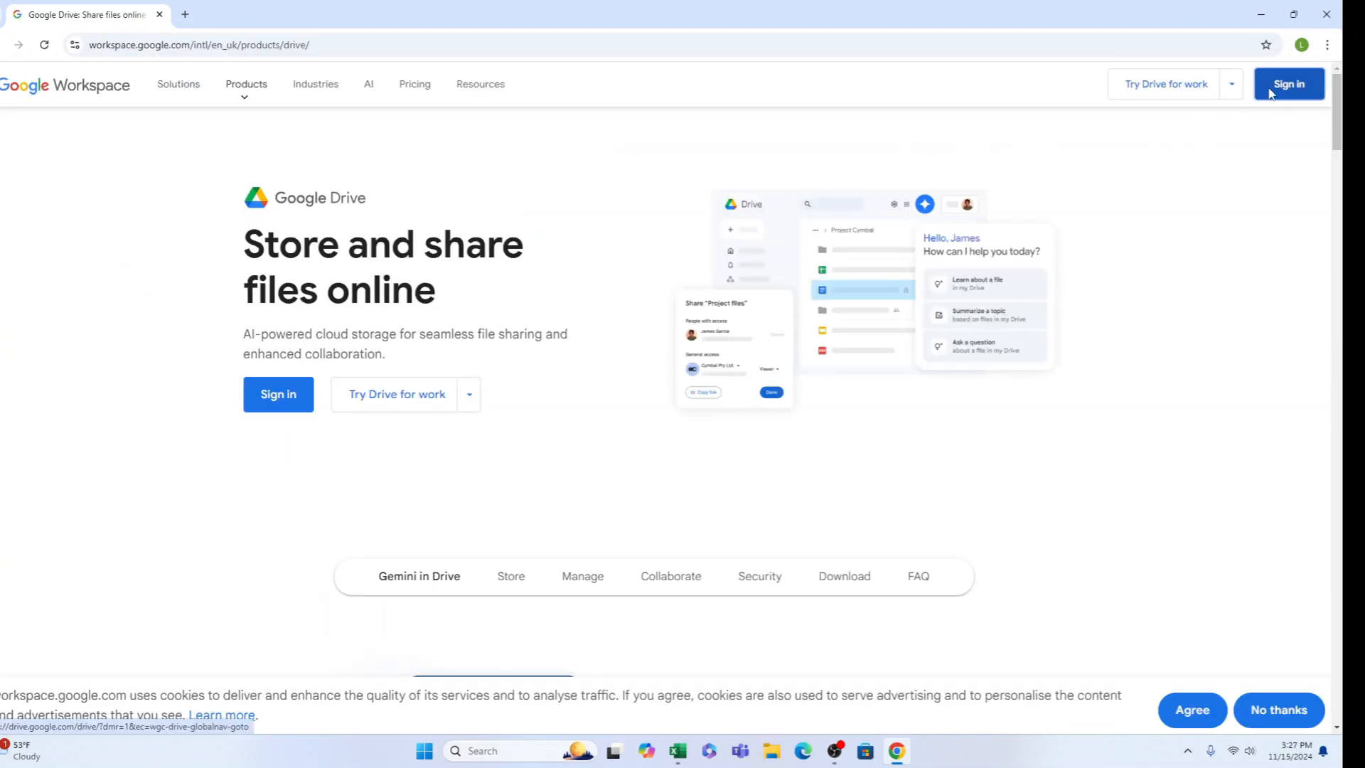
# - Sign in to Google Drive and create a new blank Google Sheets spreadsheet
pyautogui.click(1288, 84)
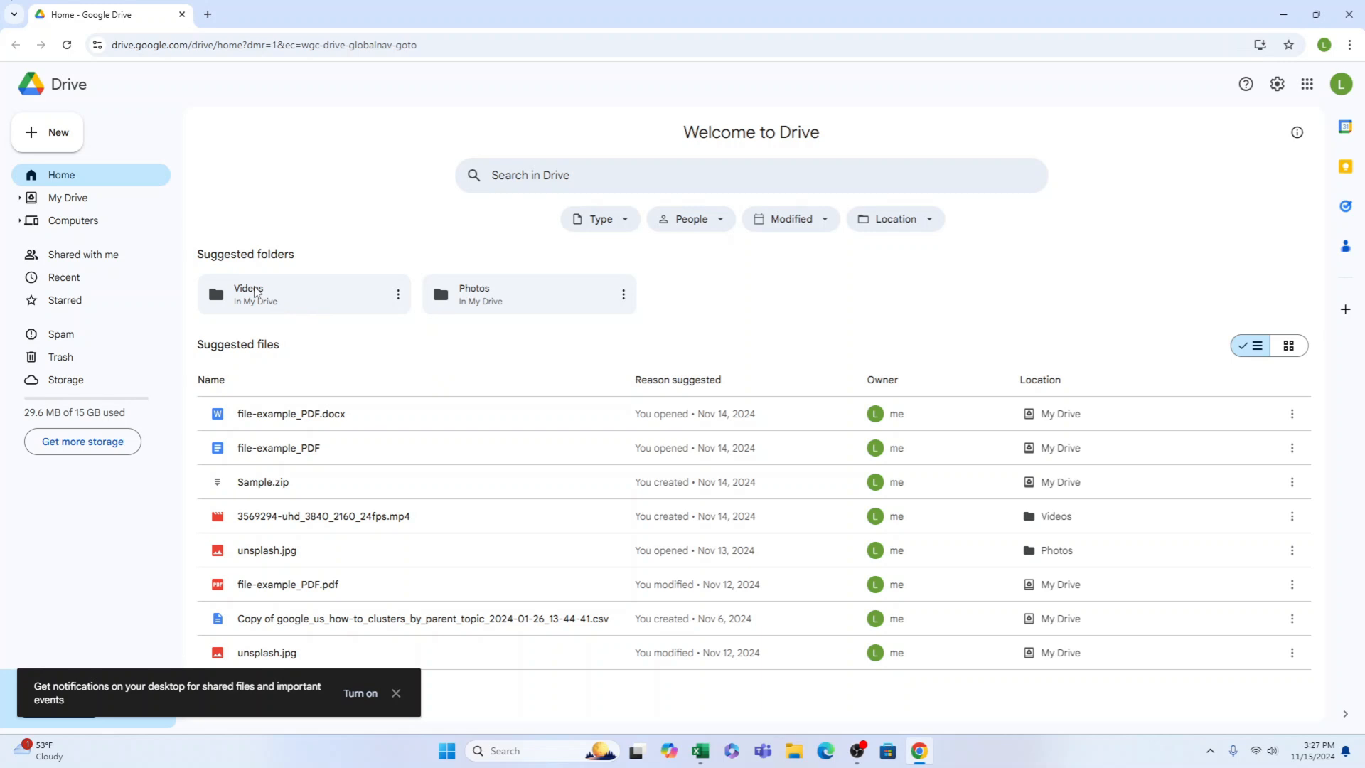
pyautogui.click(47, 132)
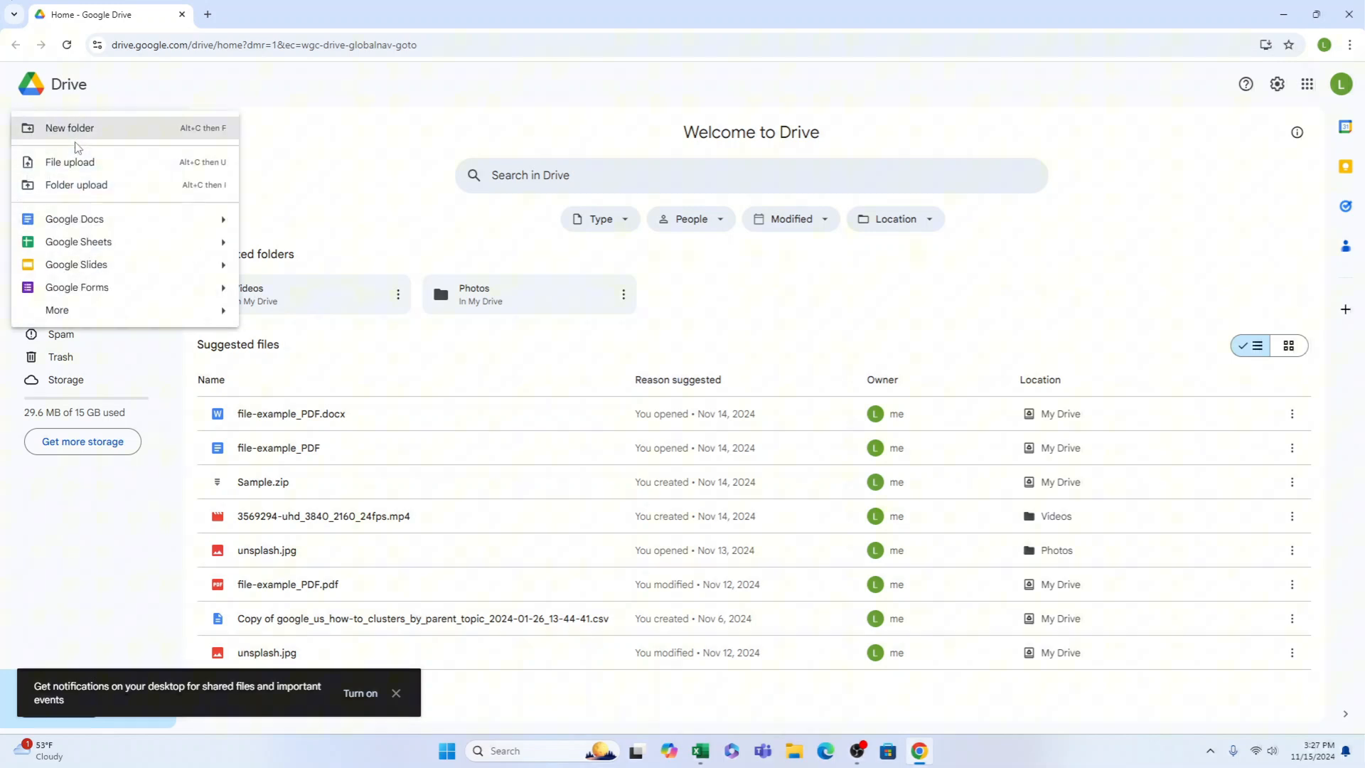
pyautogui.click(79, 244)
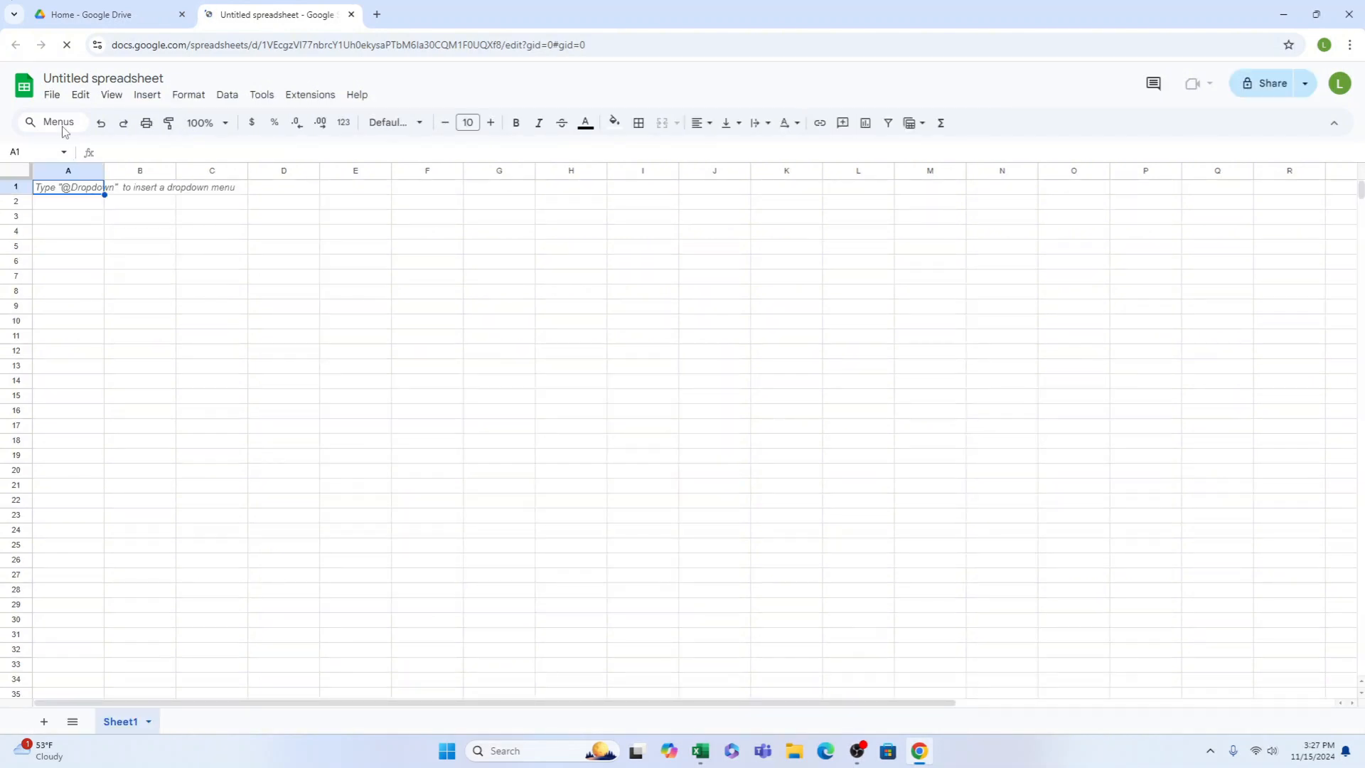
# - Start File > Import, browse the Shared and Recent sources, and settle on Upload from the computer
pyautogui.click(51, 95)
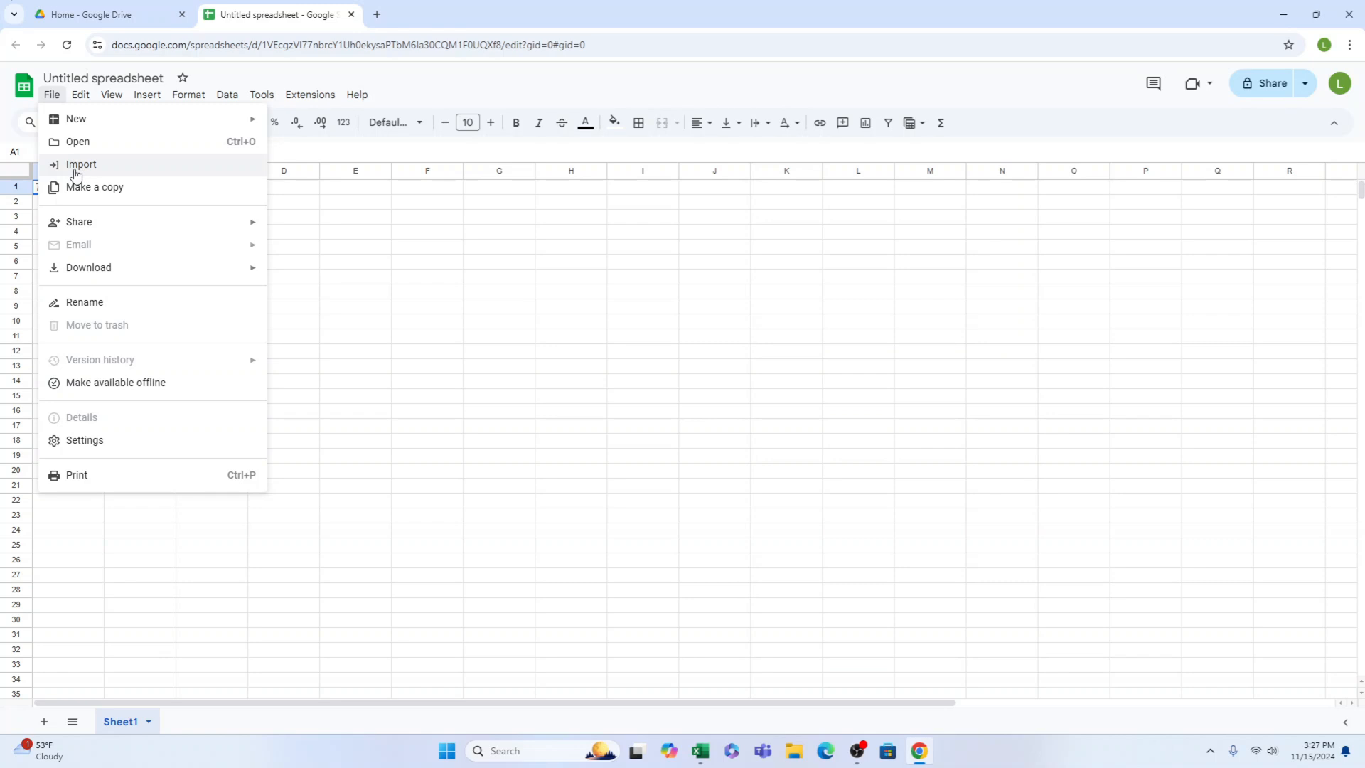
pyautogui.click(80, 165)
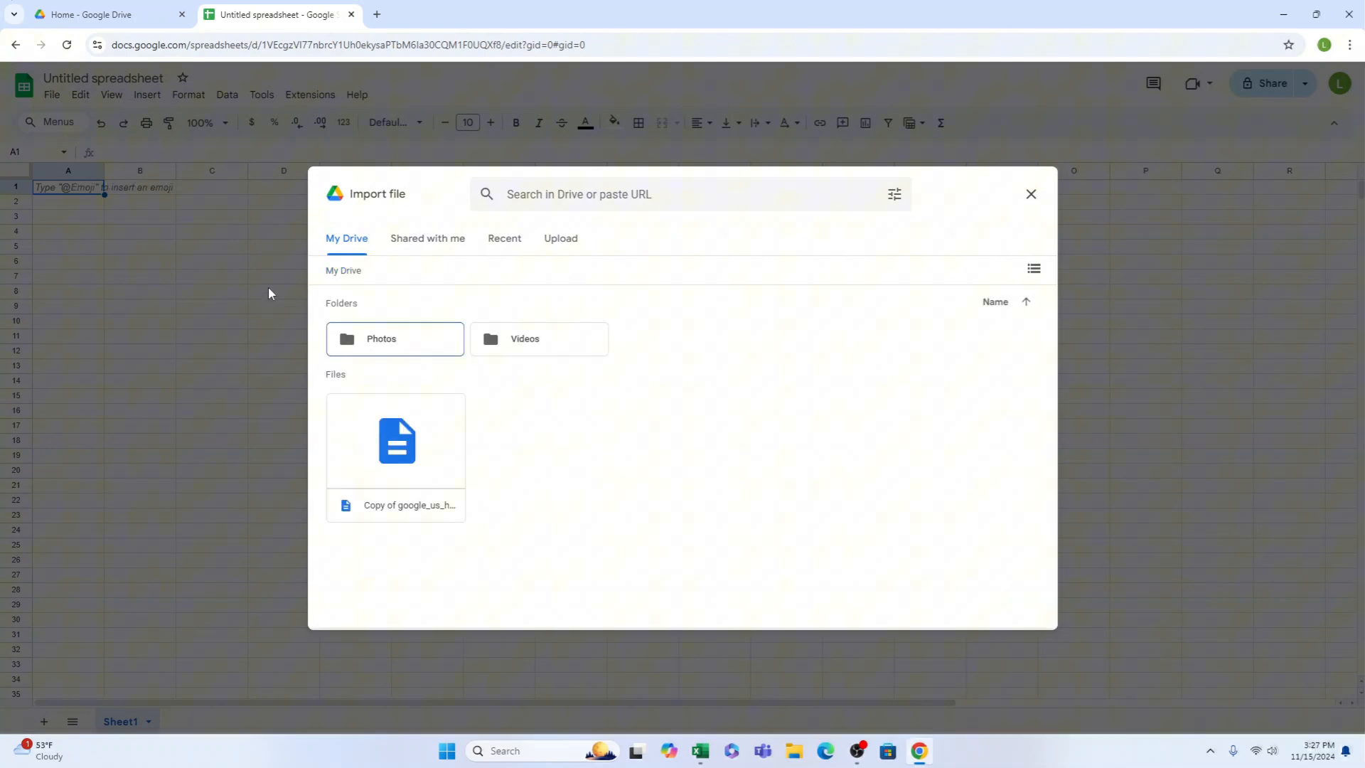
pyautogui.moveTo(398, 259)
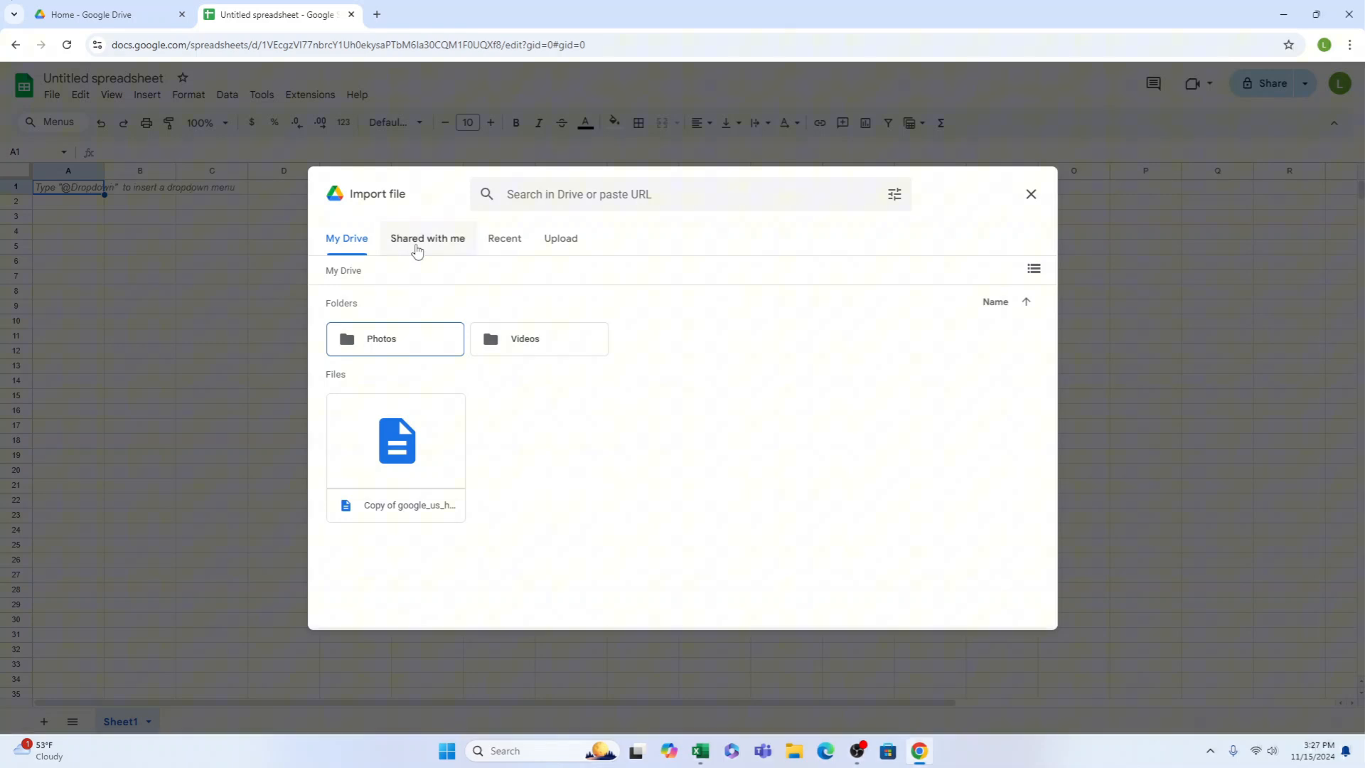
pyautogui.click(427, 238)
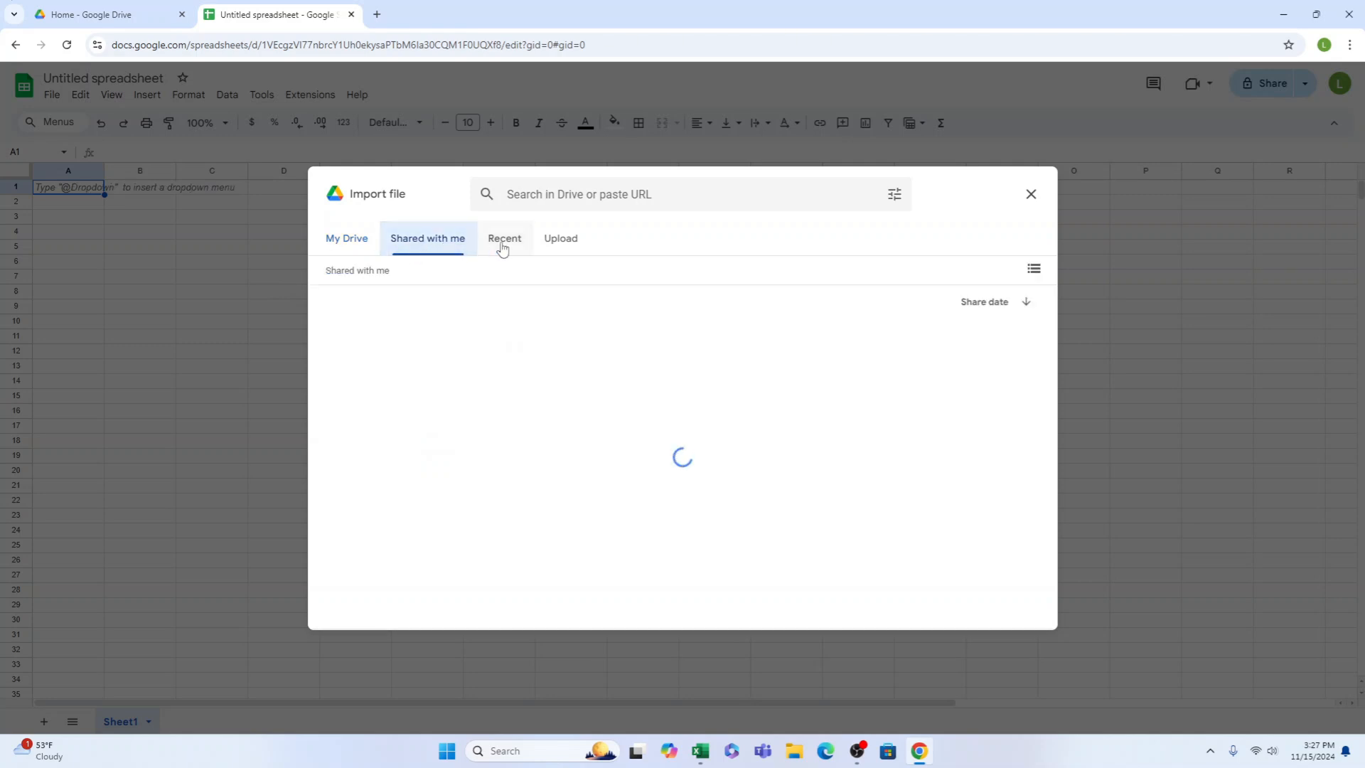
pyautogui.click(503, 238)
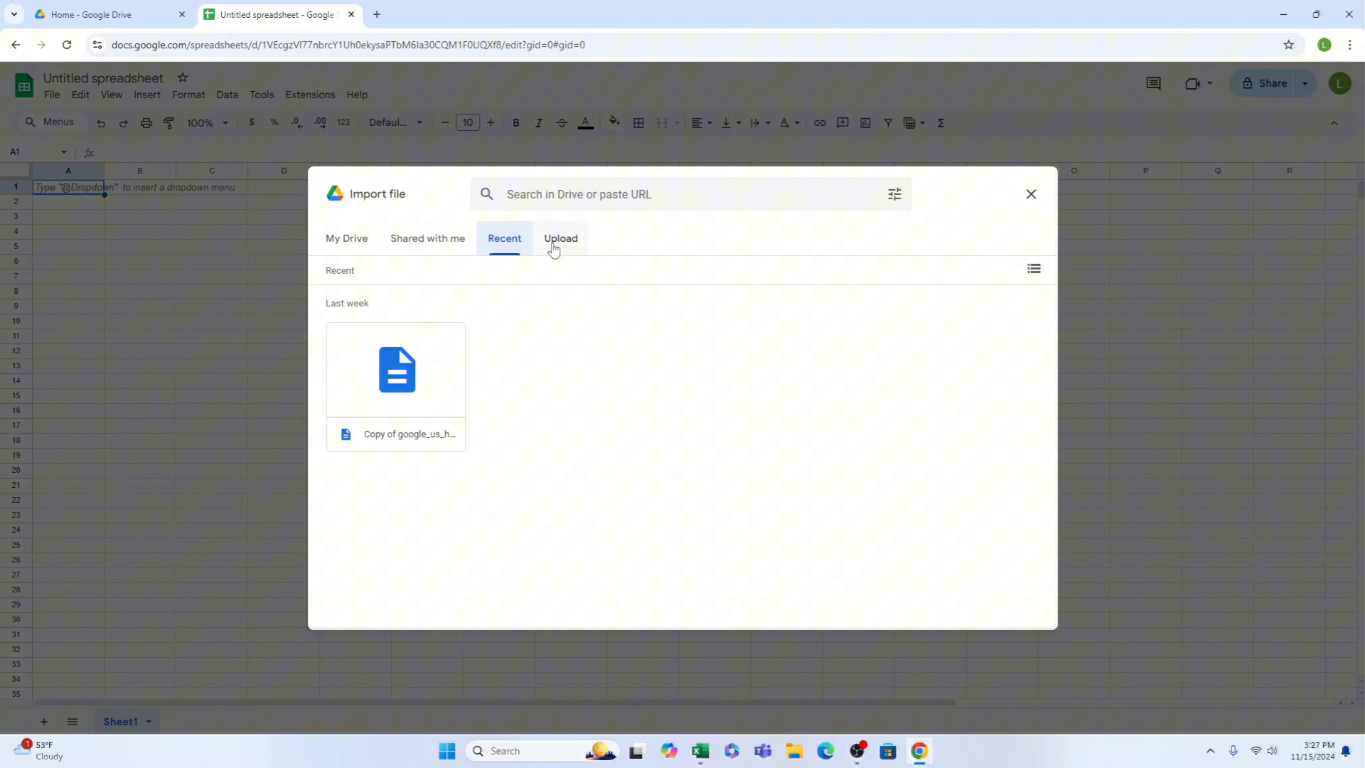
pyautogui.click(560, 239)
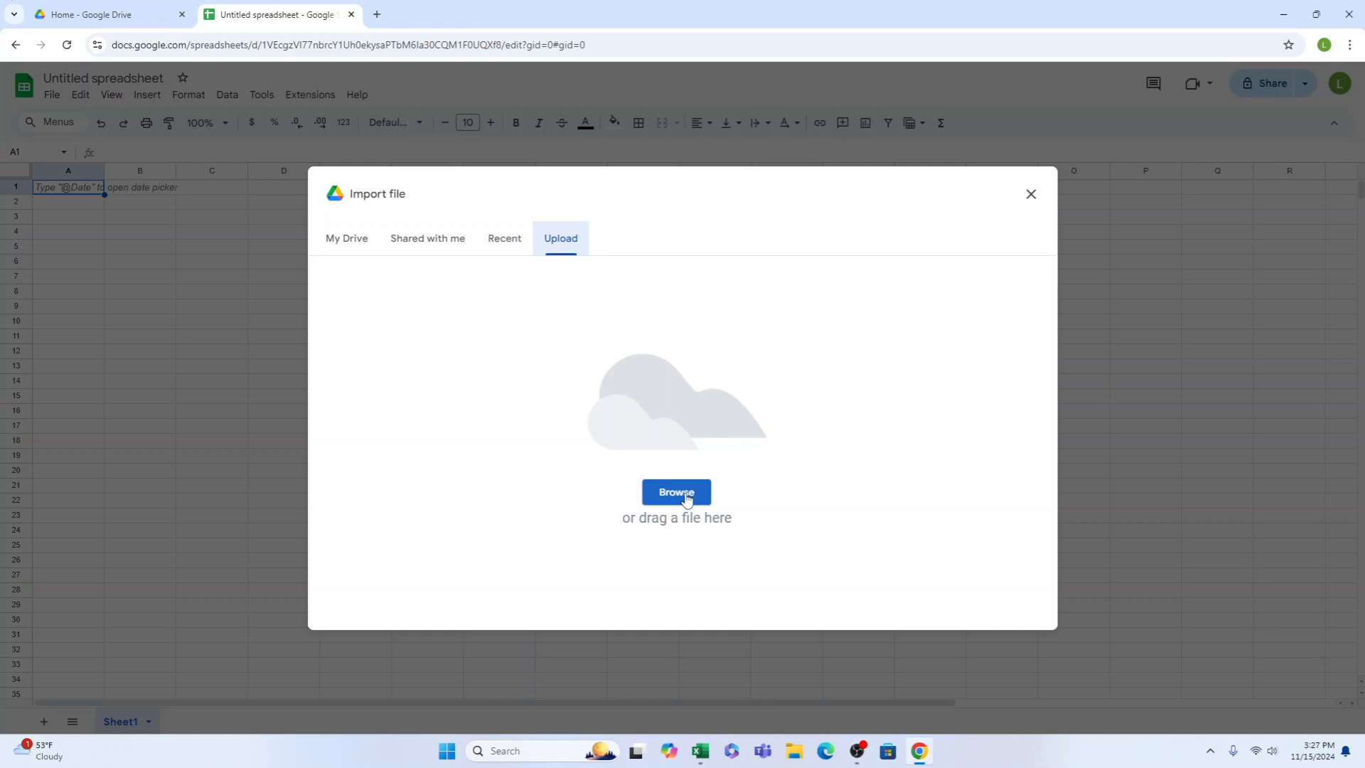
# - Browse the computer and pick Sales.xlsx from the Desktop as the file to upload
pyautogui.click(676, 492)
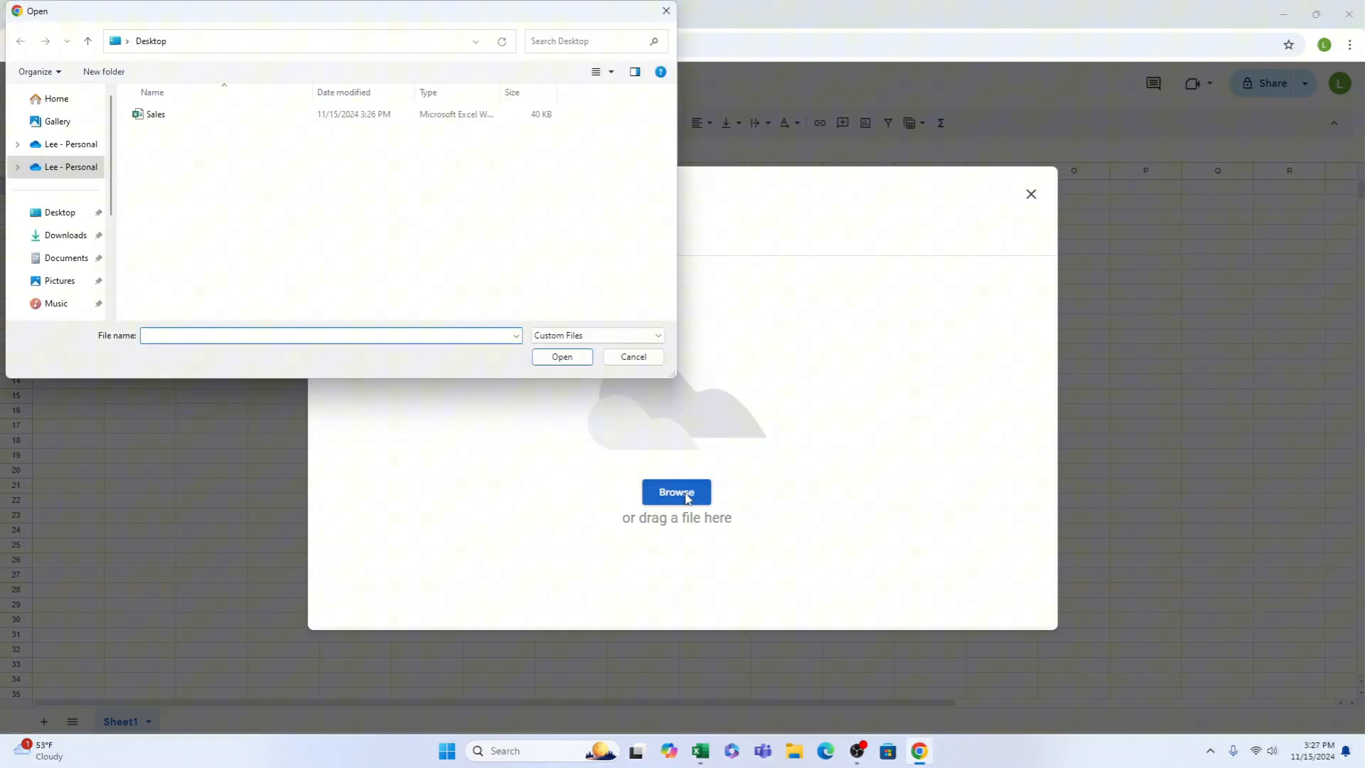
pyautogui.click(59, 211)
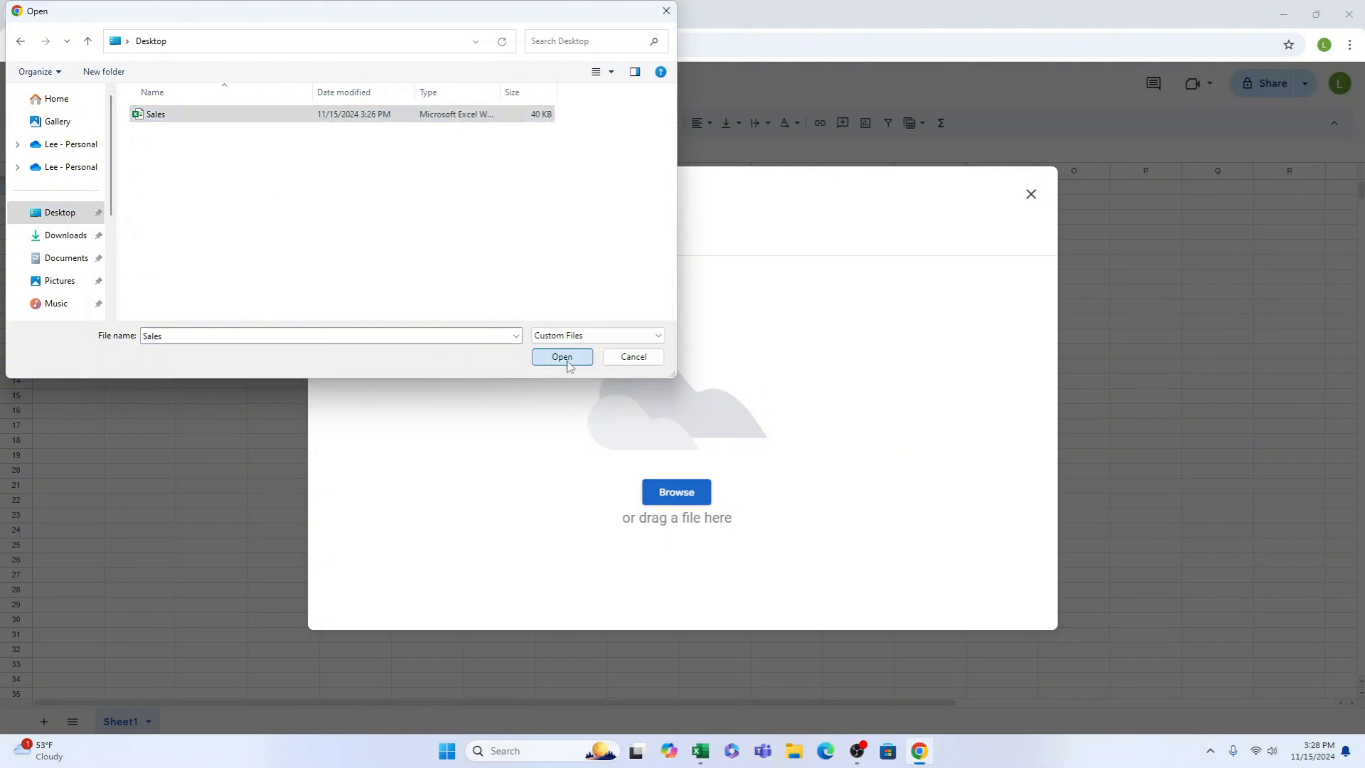
pyautogui.click(562, 357)
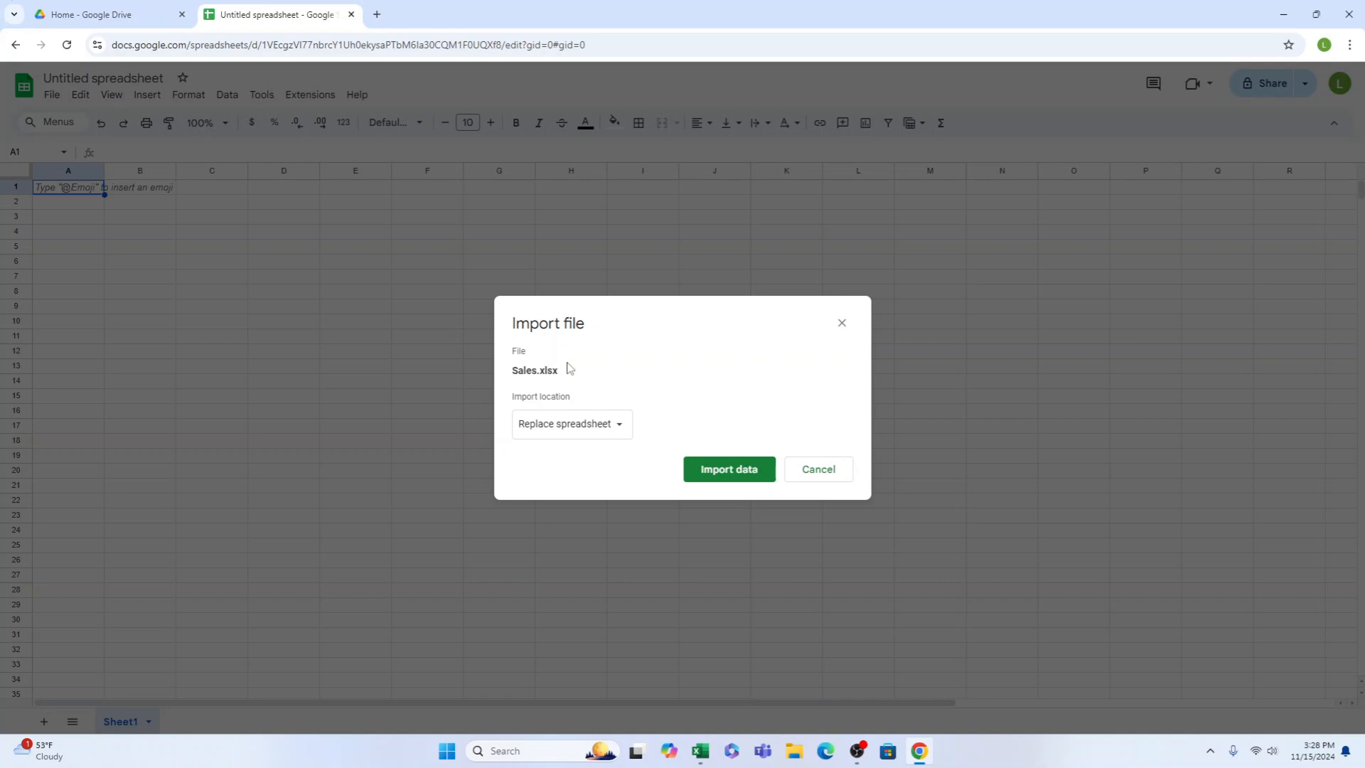
# - Keep the import location as Replace spreadsheet and import the Sales.xlsx data
pyautogui.click(572, 424)
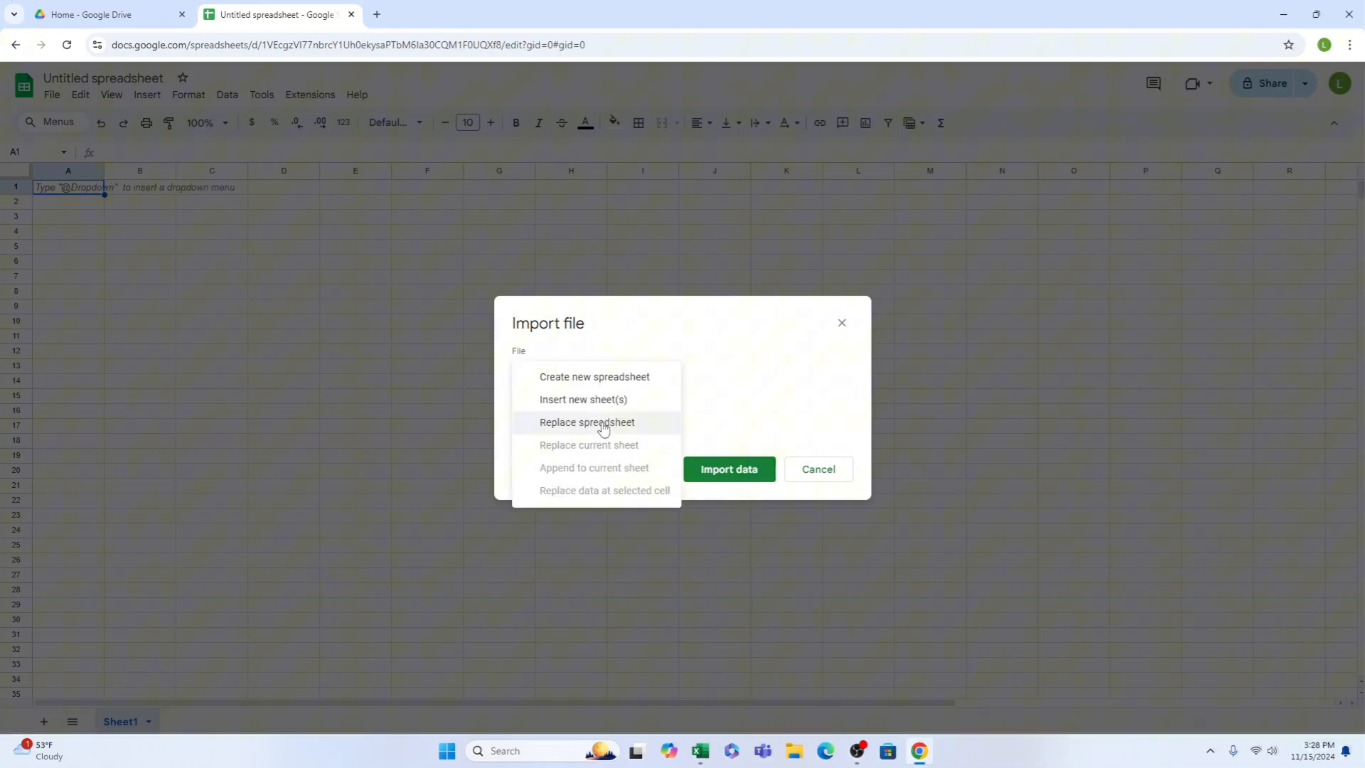
pyautogui.moveTo(655, 388)
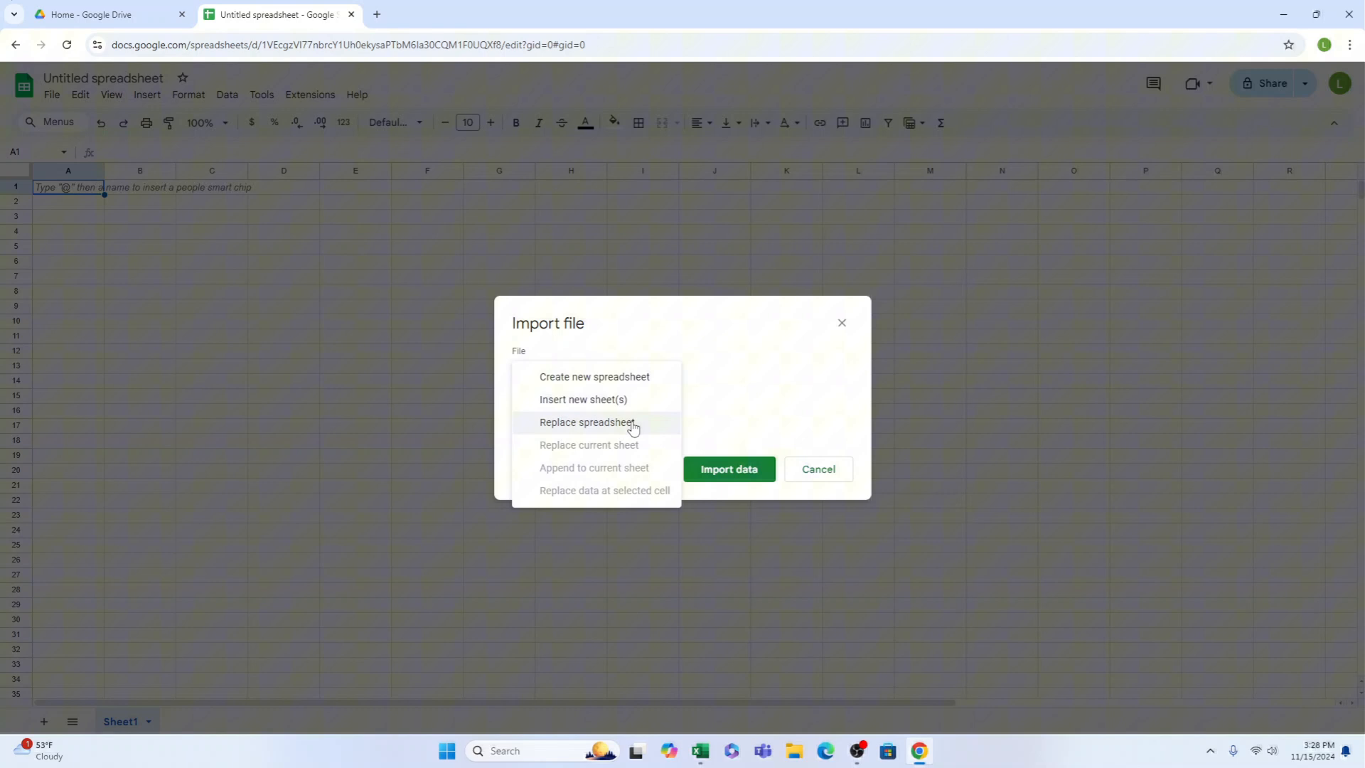
pyautogui.click(594, 421)
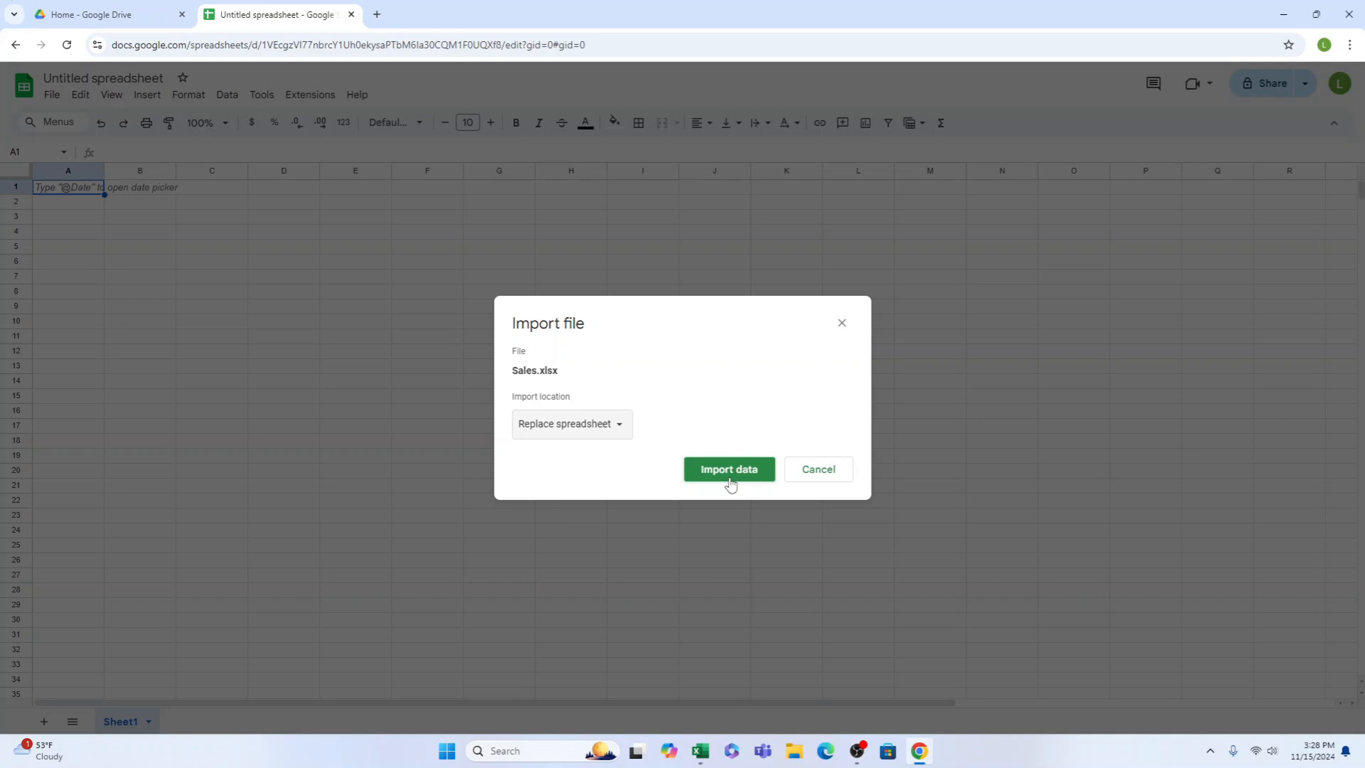
pyautogui.click(728, 470)
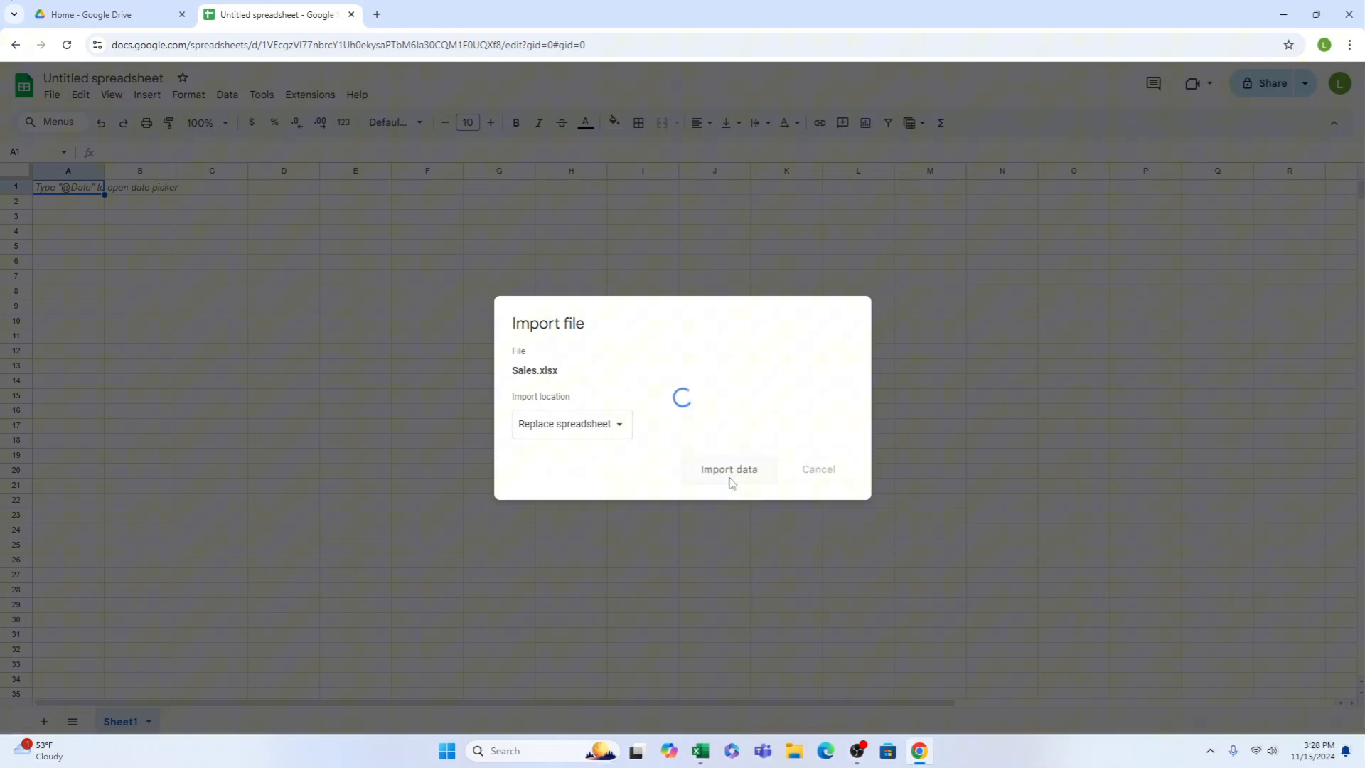
pyautogui.click(728, 469)
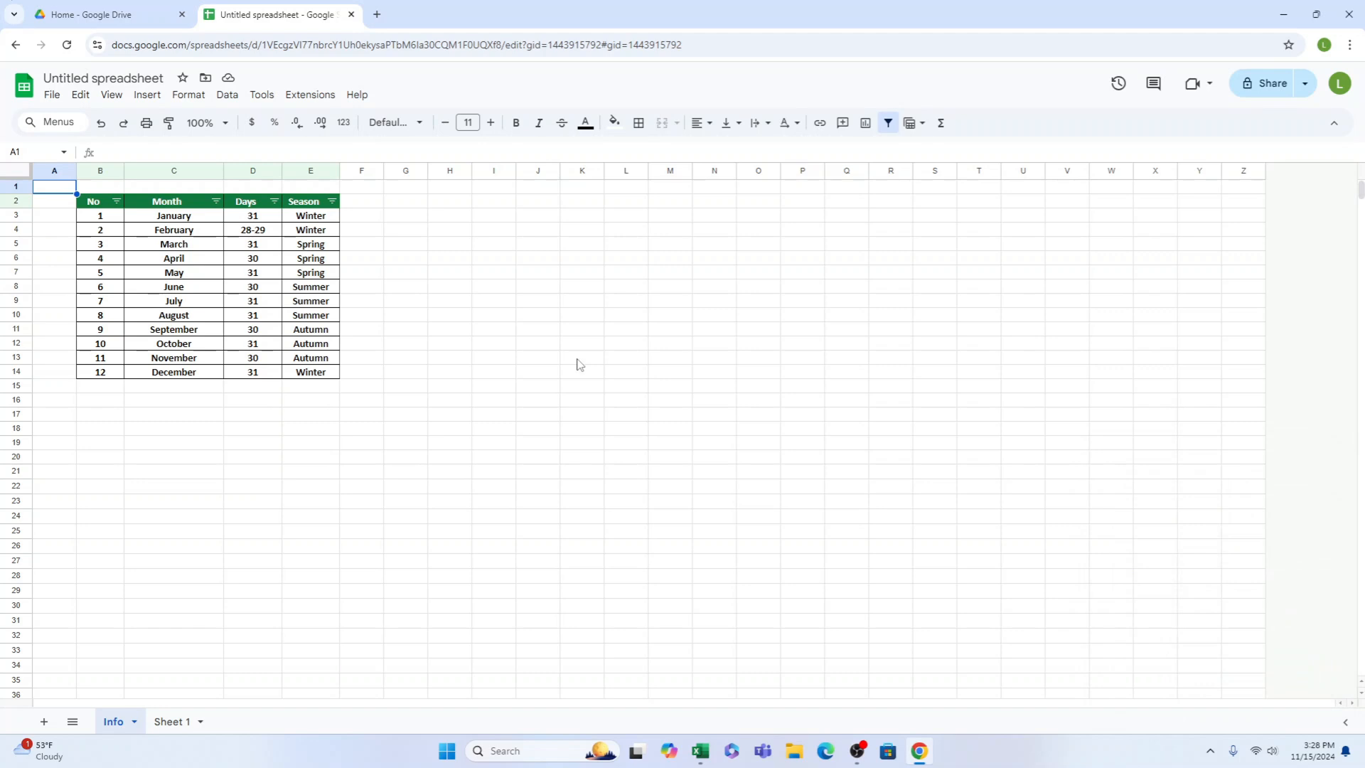
# - View the No column's filter options on the imported table, then dismiss them unchanged
pyautogui.click(115, 201)
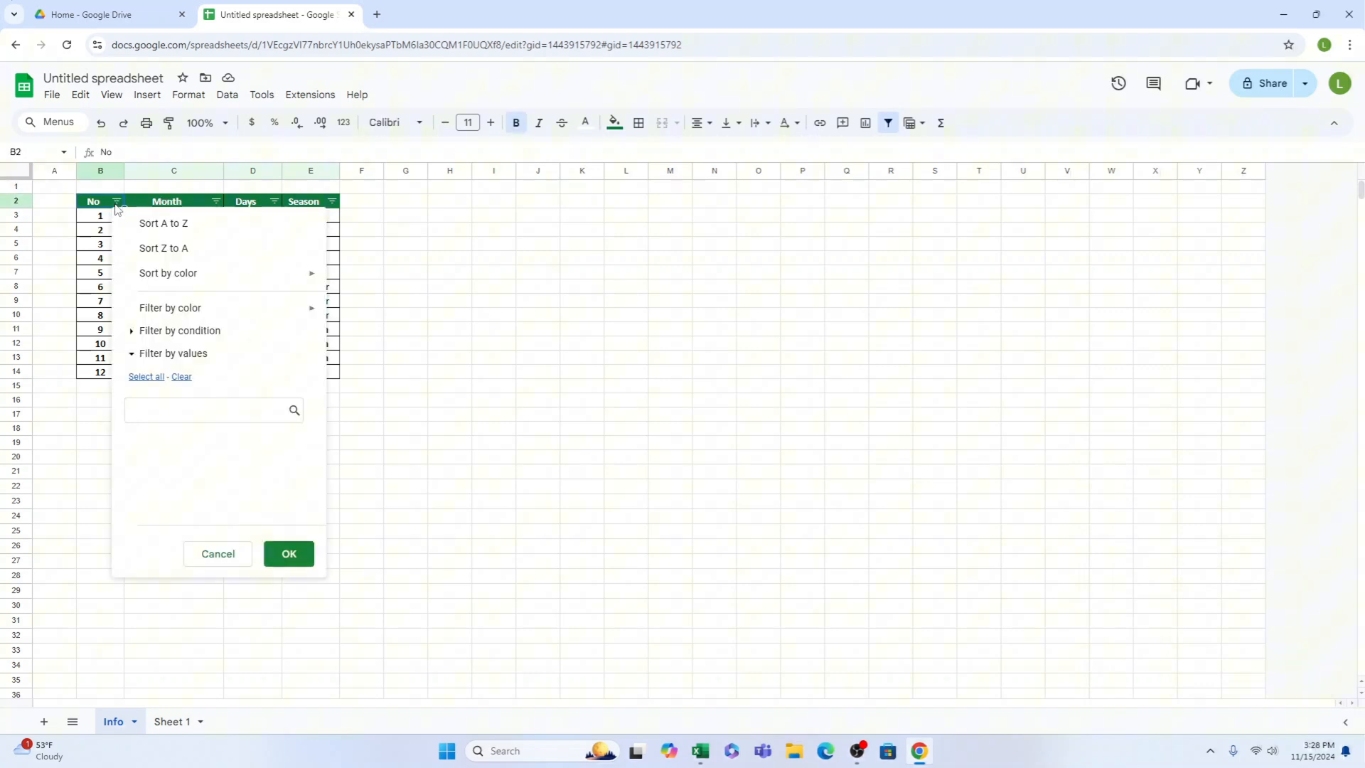
pyautogui.moveTo(231, 202)
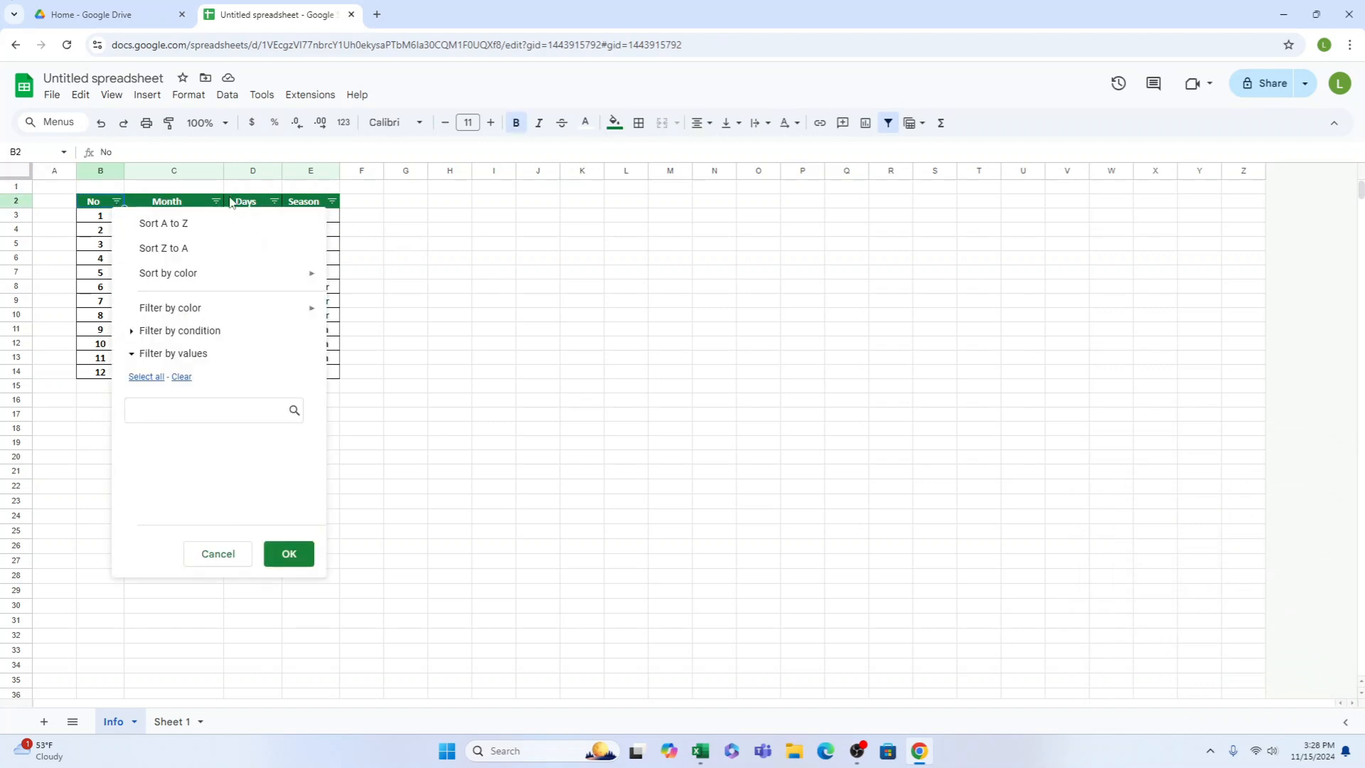
pyautogui.click(626, 485)
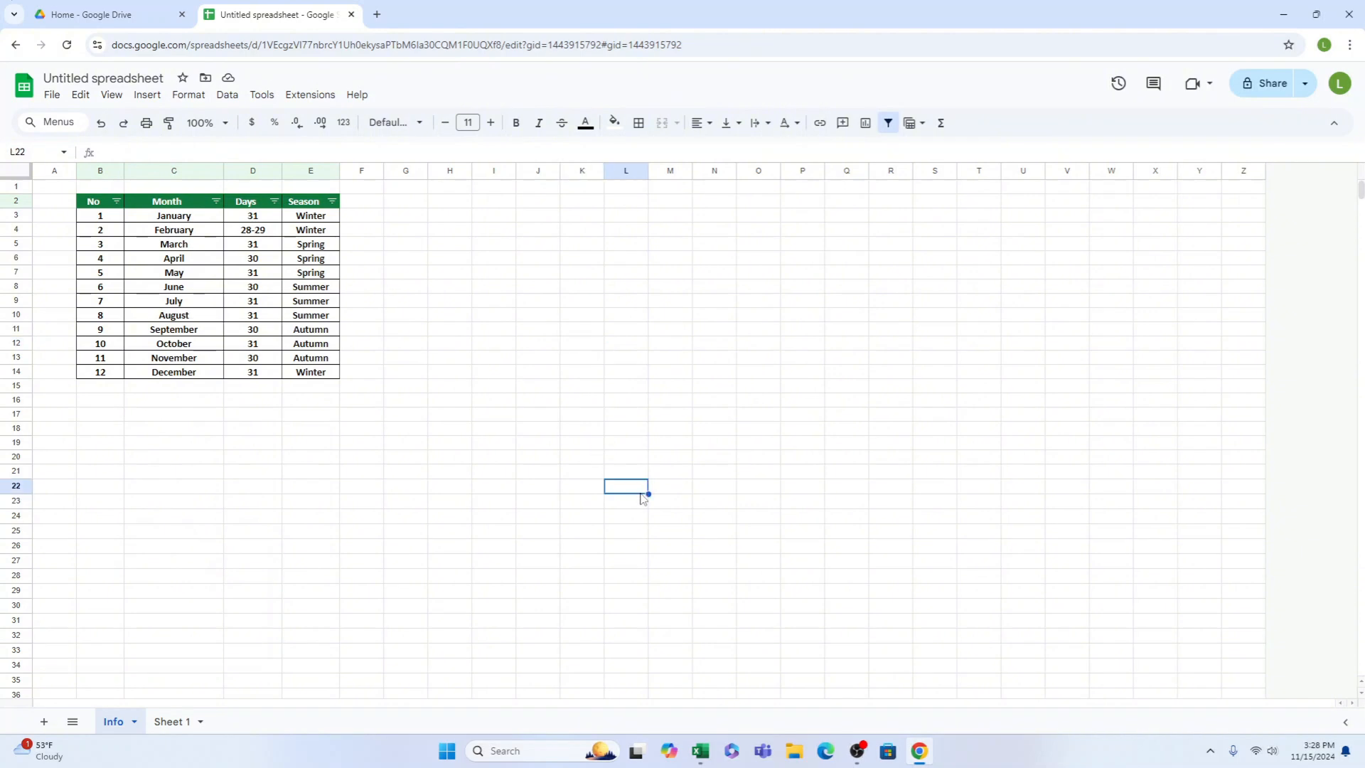